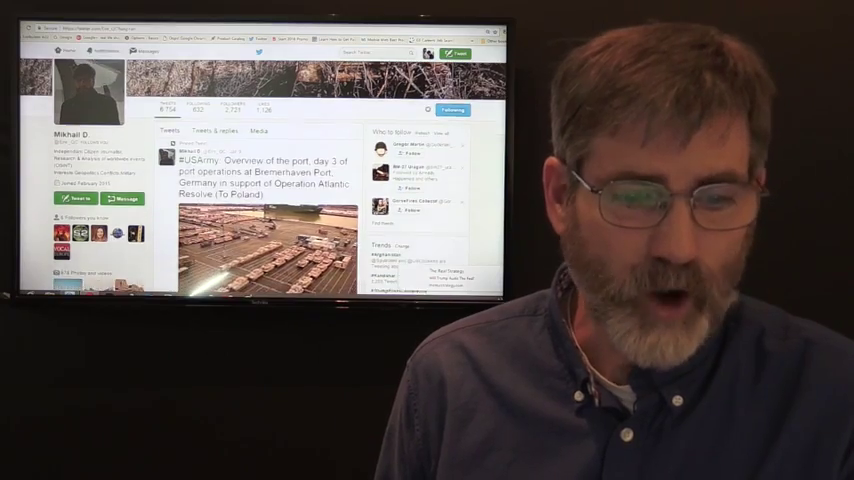
scroll(down, 3)
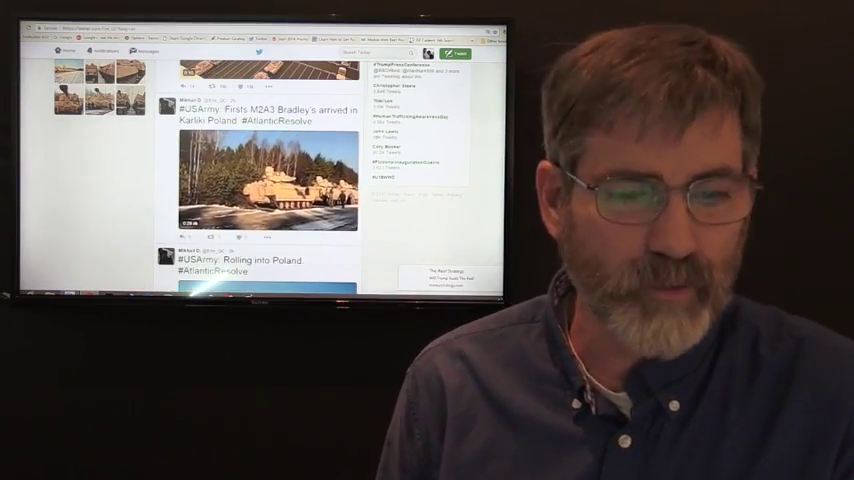
scroll(down, 3)
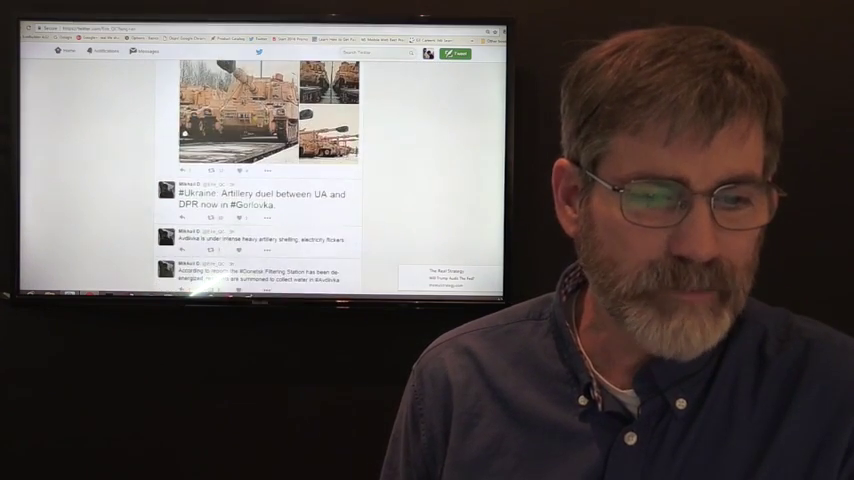
scroll(down, 3)
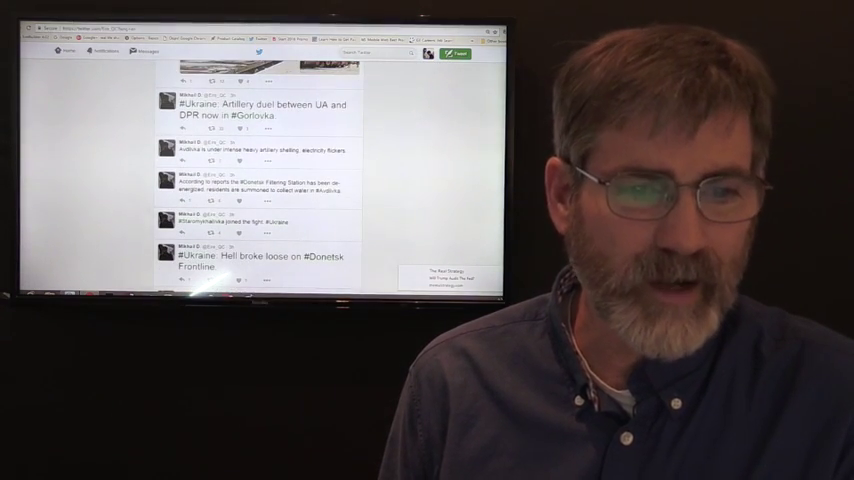